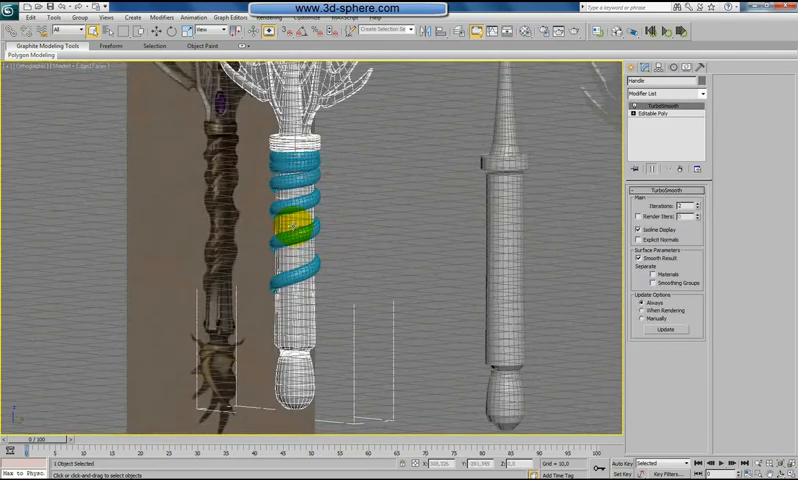
Zoom to extents and select the blue helix around the sword handle.
key("z")
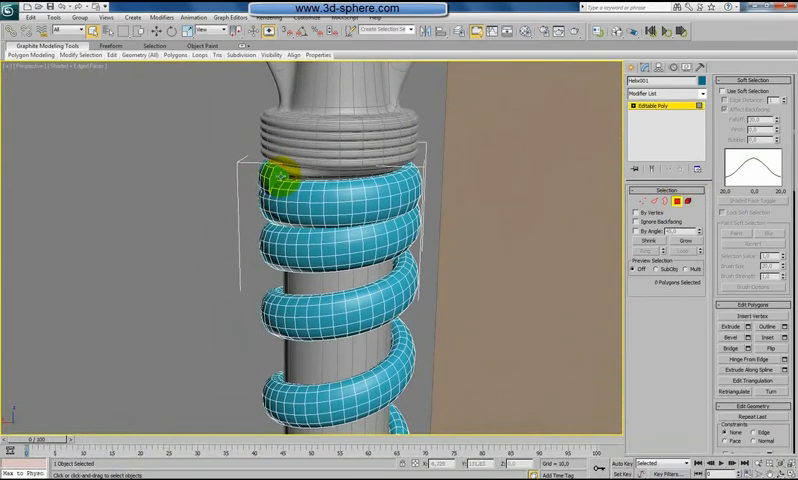
left_click(733, 91)
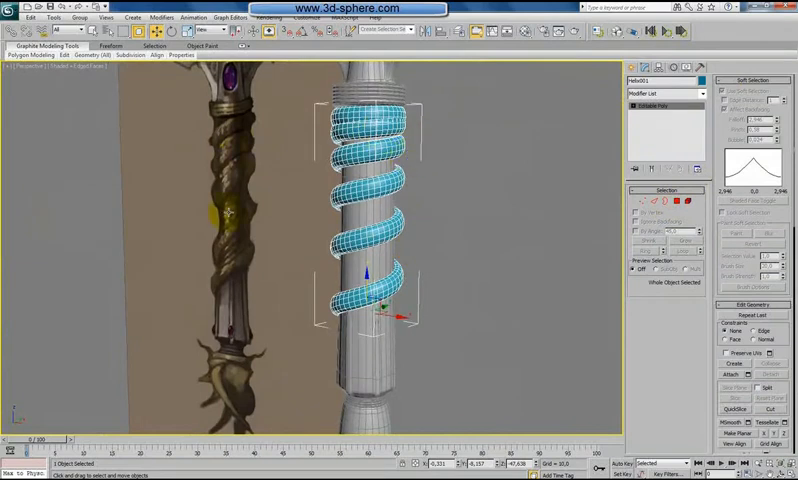
Add an FFD(cyl) 4x6x4 to the blue helix and drag control points to skew its coils.
left_click(370, 148)
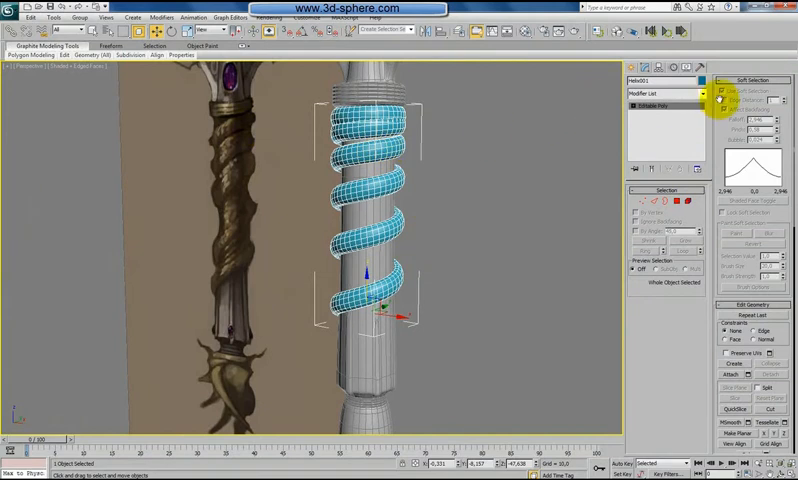
left_click(665, 92)
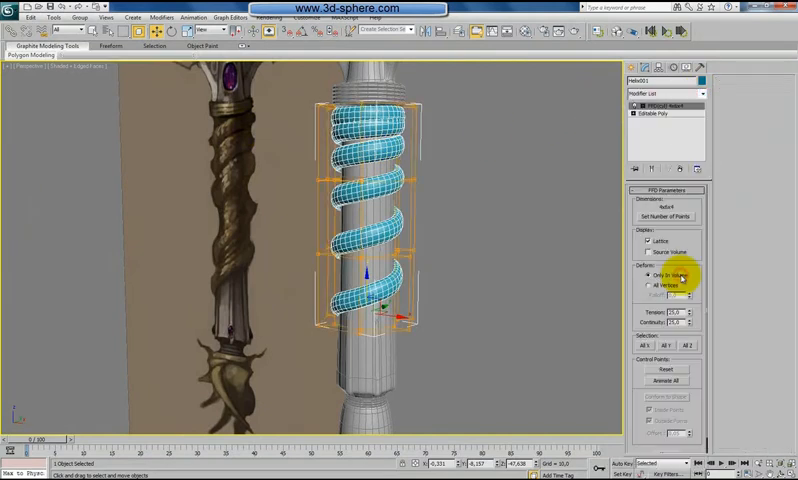
key("z")
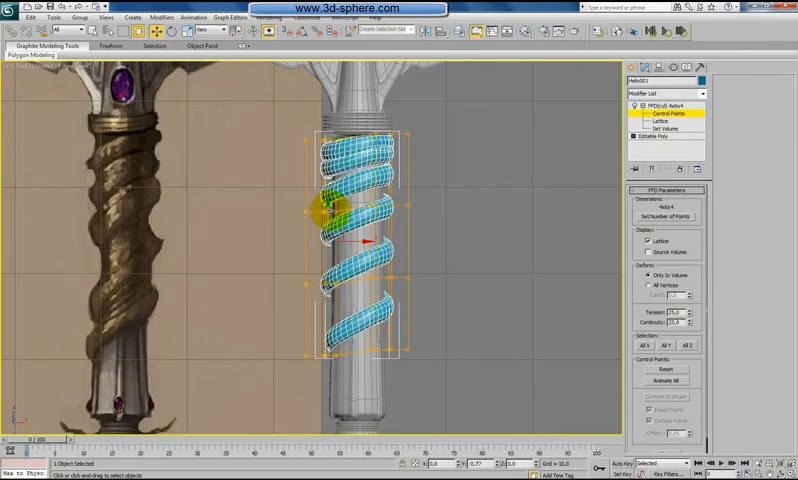
left_click_drag(320, 210, 380, 210)
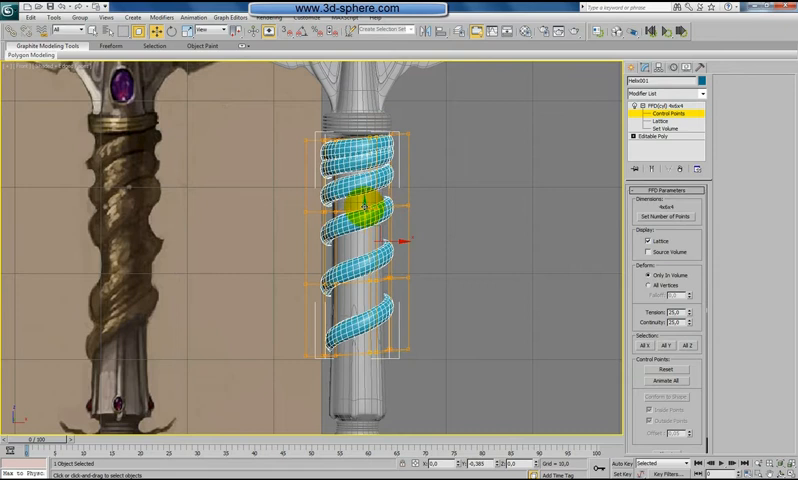
left_click_drag(365, 205, 325, 258)
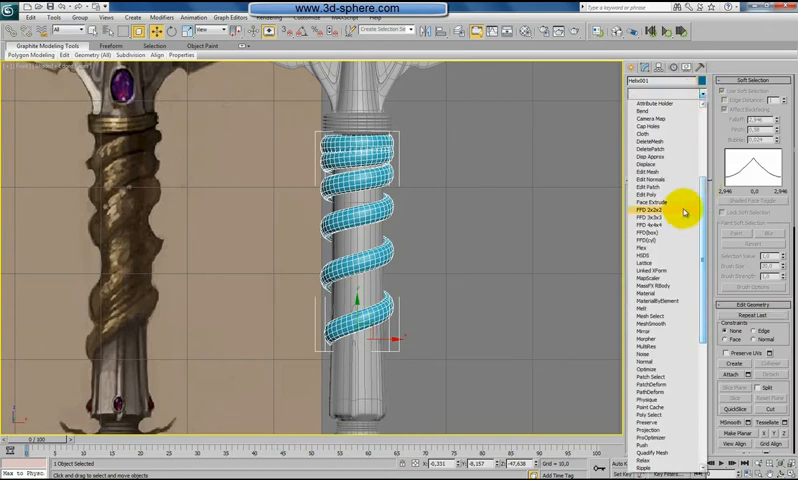
Apply FFD 3x3x3 and move control points so the top fits under the ring and lower coils slant.
left_click(649, 218)
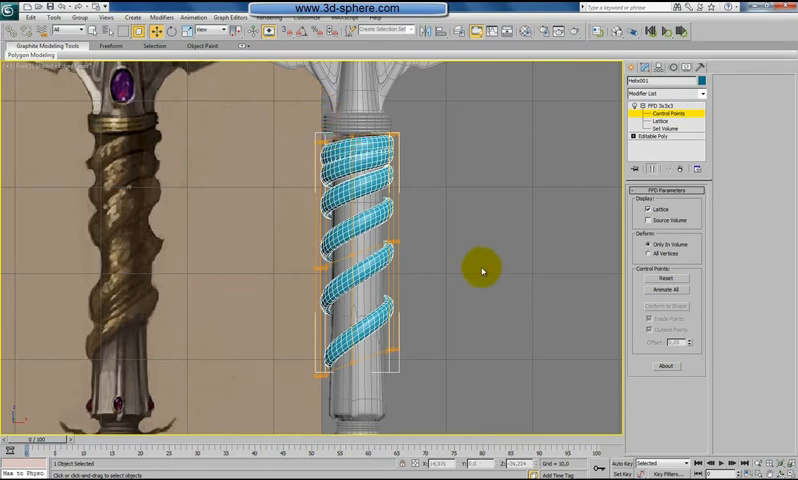
mouse_move(527, 151)
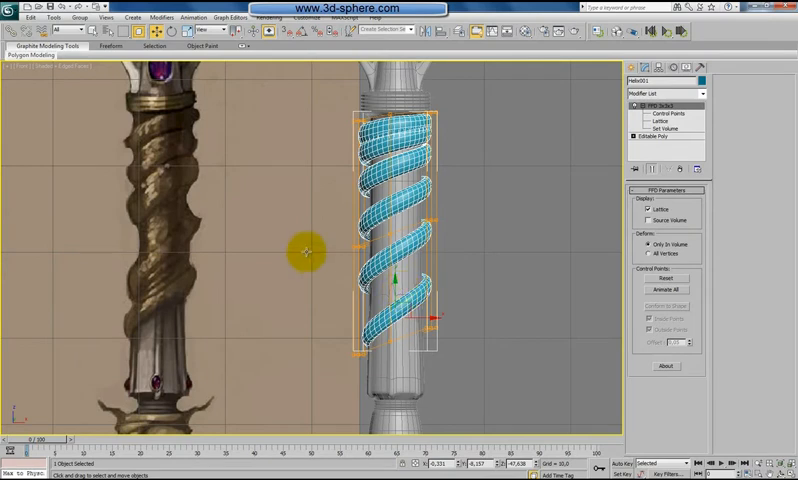
mouse_move(469, 146)
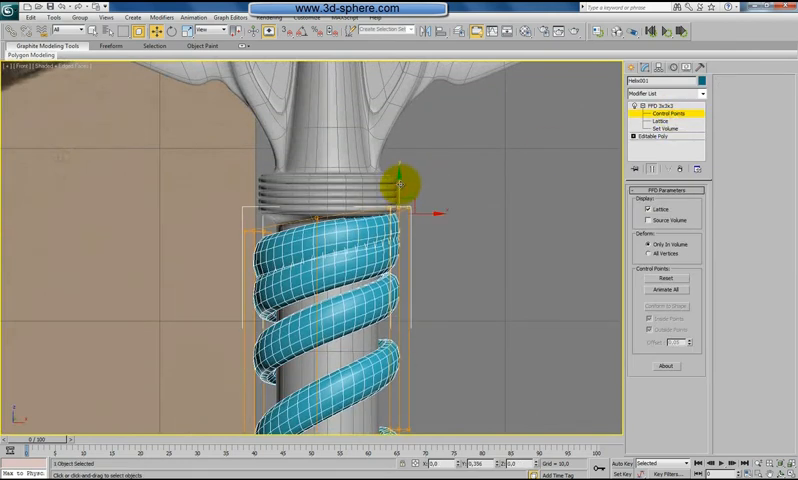
left_click_drag(398, 180, 400, 190)
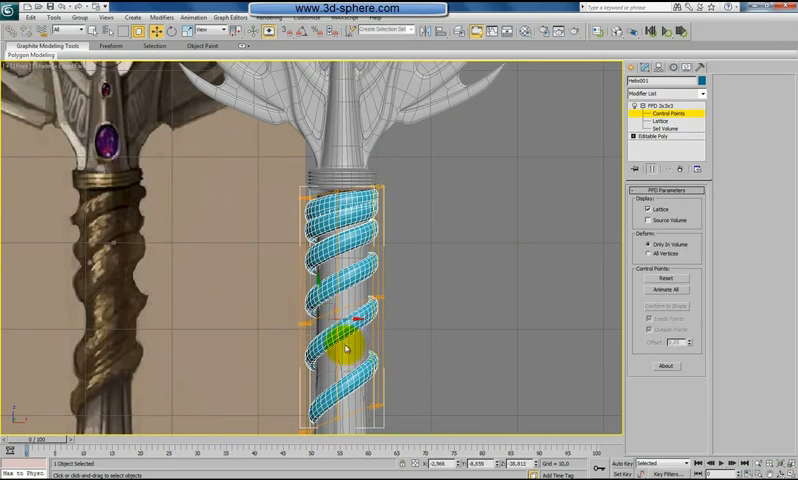
left_click_drag(350, 345, 340, 390)
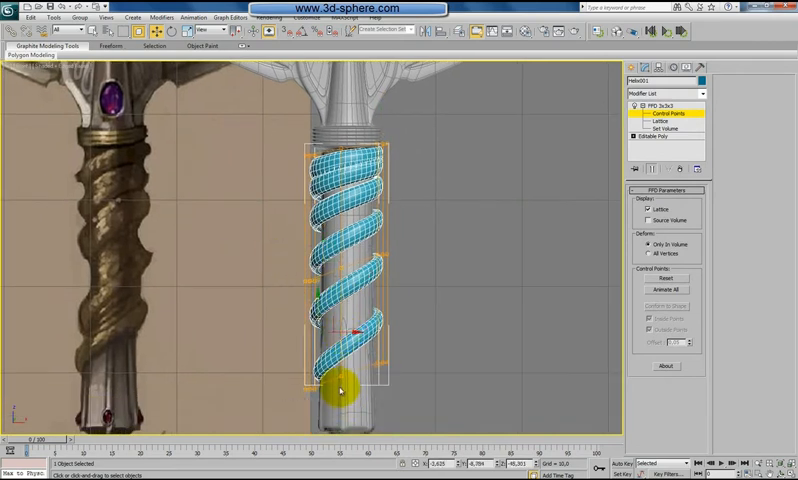
left_click_drag(340, 390, 315, 310)
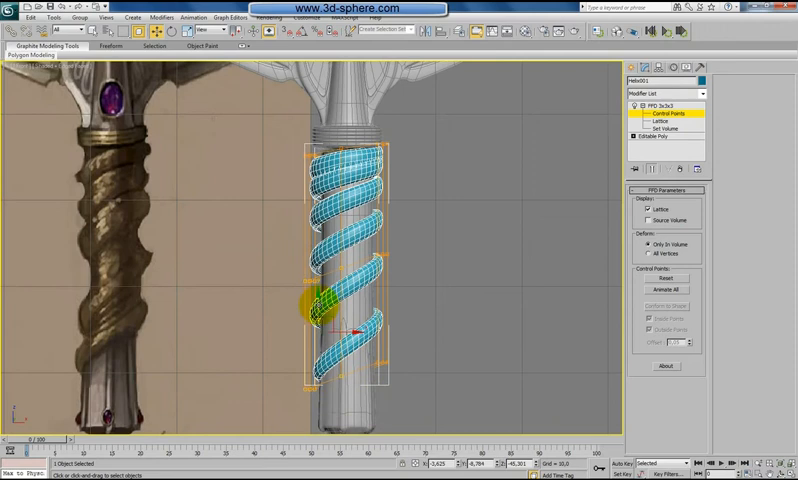
left_click_drag(345, 305, 350, 330)
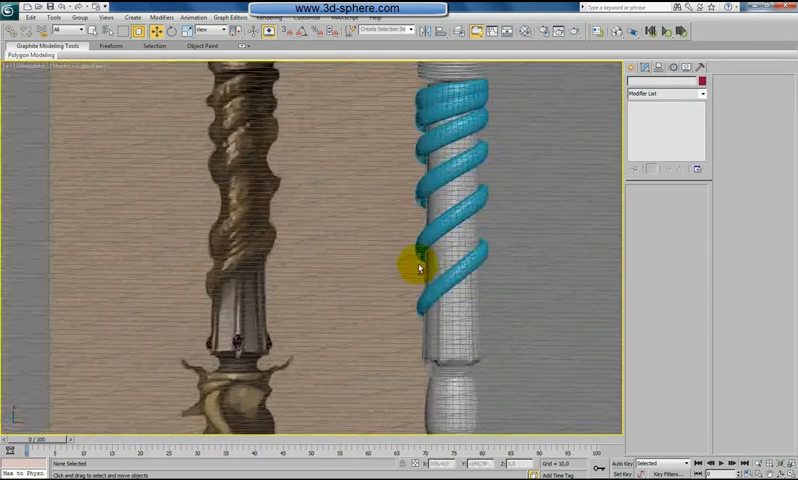
Draw a small helix, Helix002, below the handle in the Perspective viewport.
key("z")
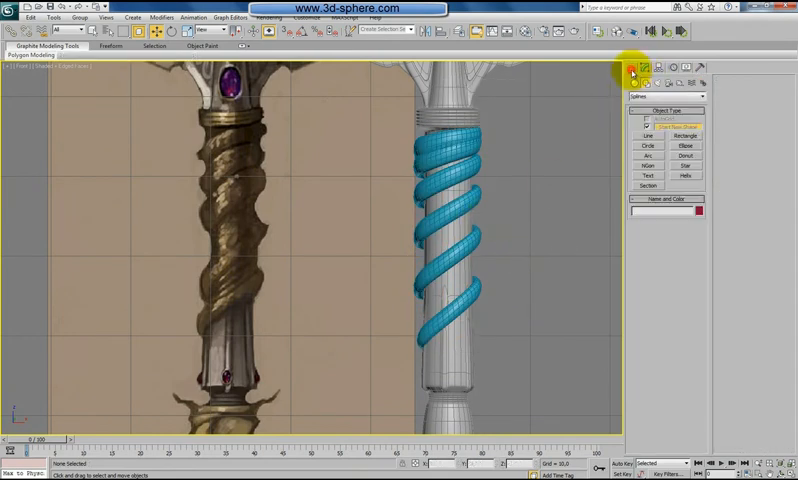
left_click(684, 175)
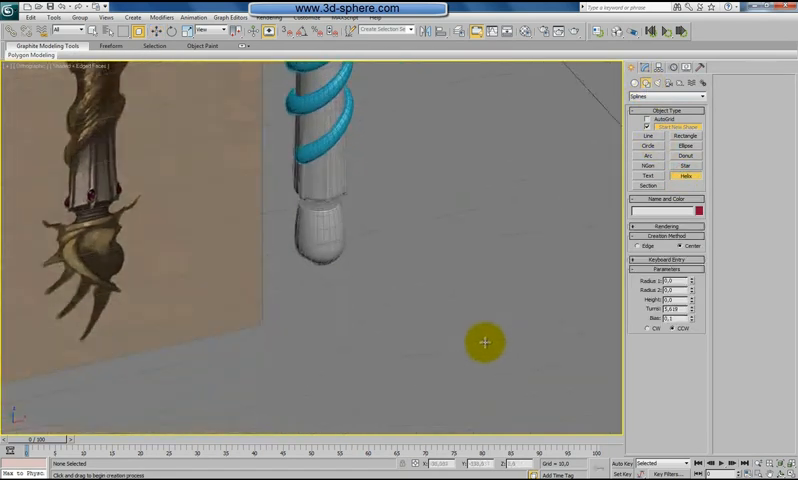
key("p")
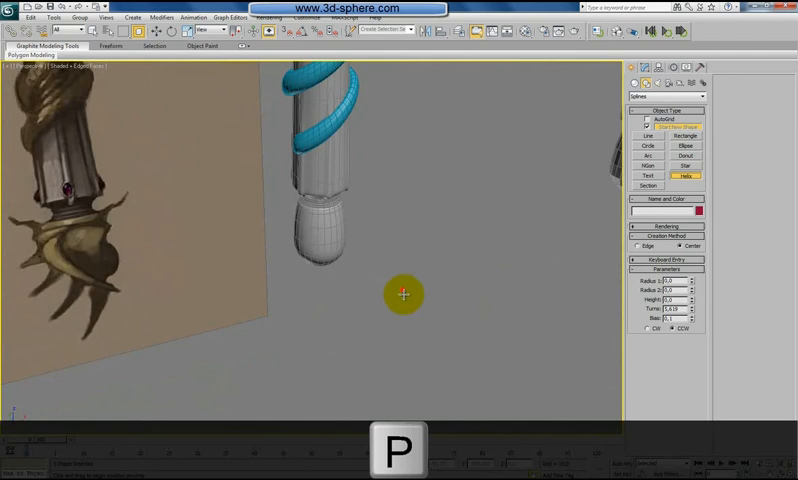
left_click_drag(405, 294, 476, 318)
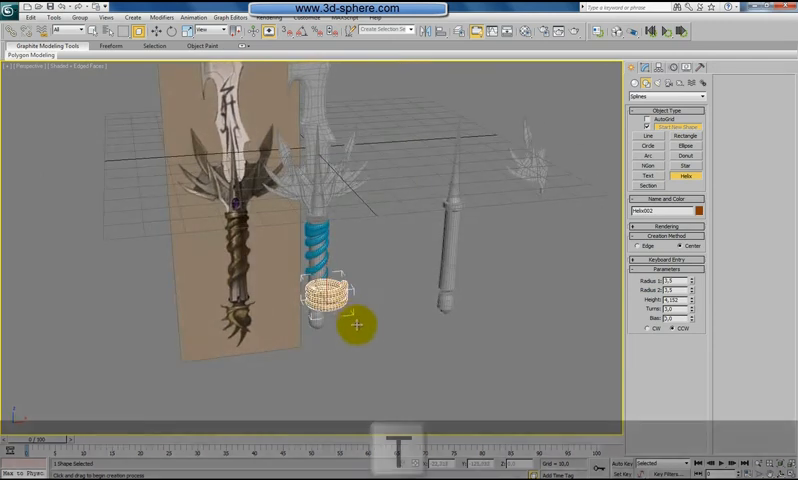
Align the orange helix to the handle from Top view, then tilt it to match the coils.
key("z")
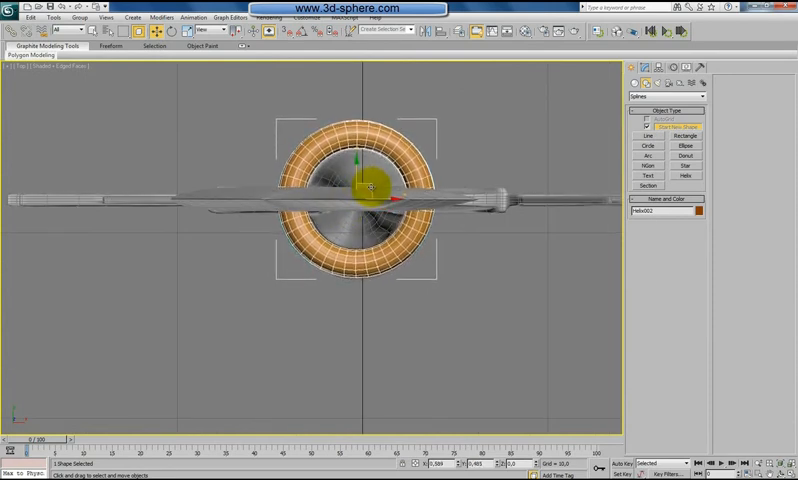
key("z")
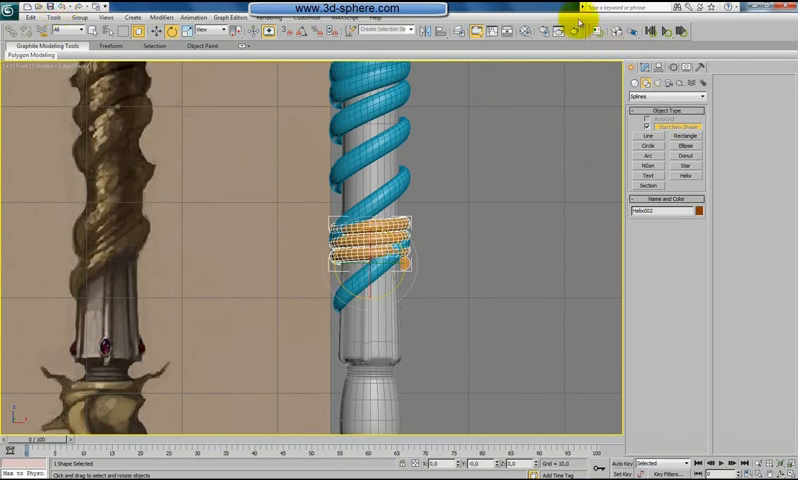
left_click(644, 68)
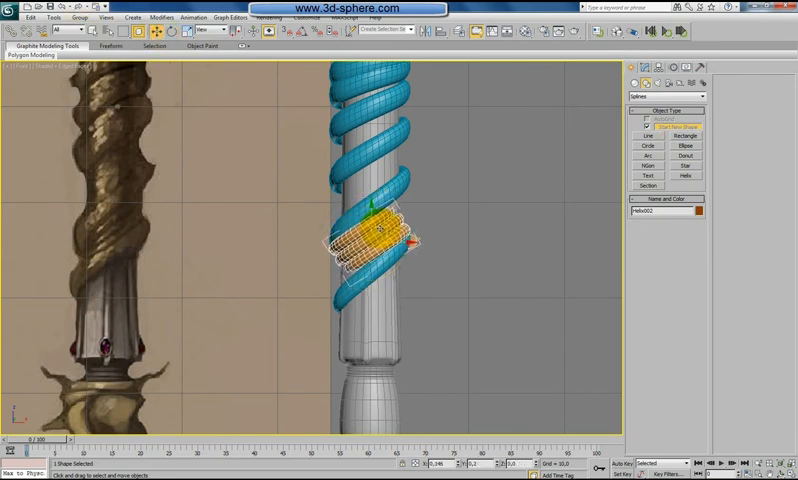
left_click_drag(378, 235, 375, 230)
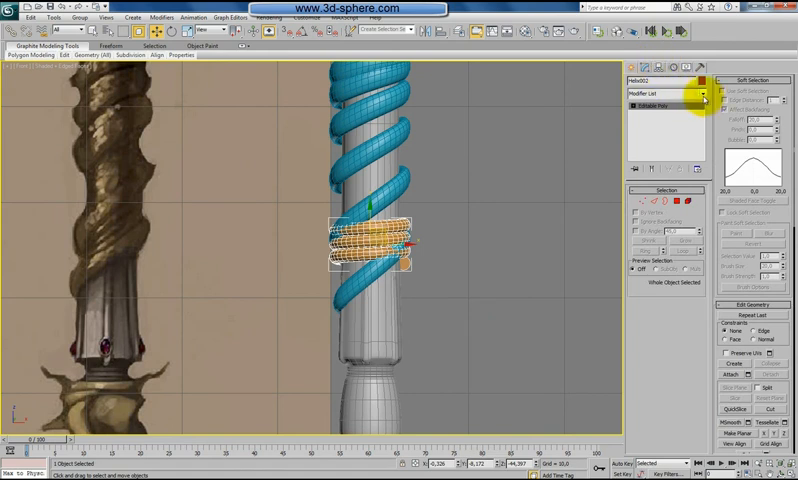
Add FFD 3x3x3 to Helix002 and move selected control points to slant its coils.
left_click(704, 96)
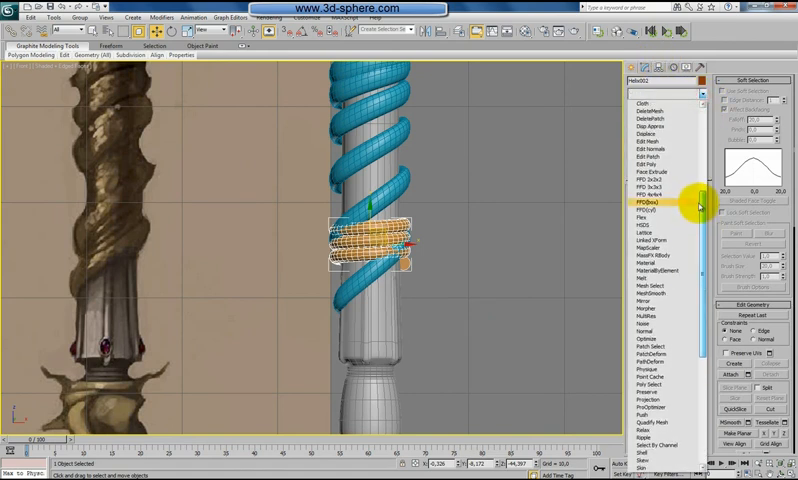
left_click(648, 201)
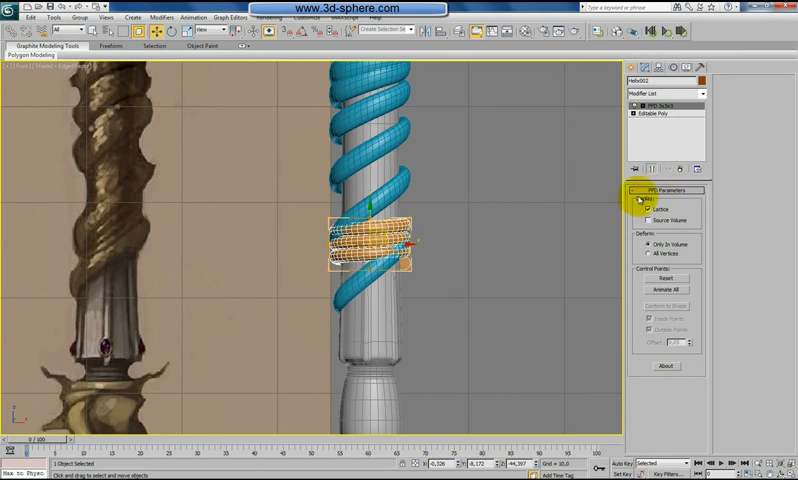
left_click(631, 105)
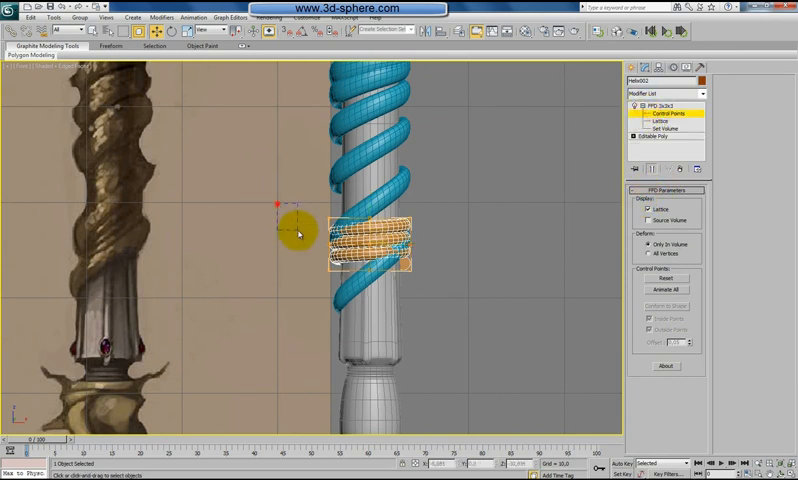
left_click_drag(298, 232, 340, 225)
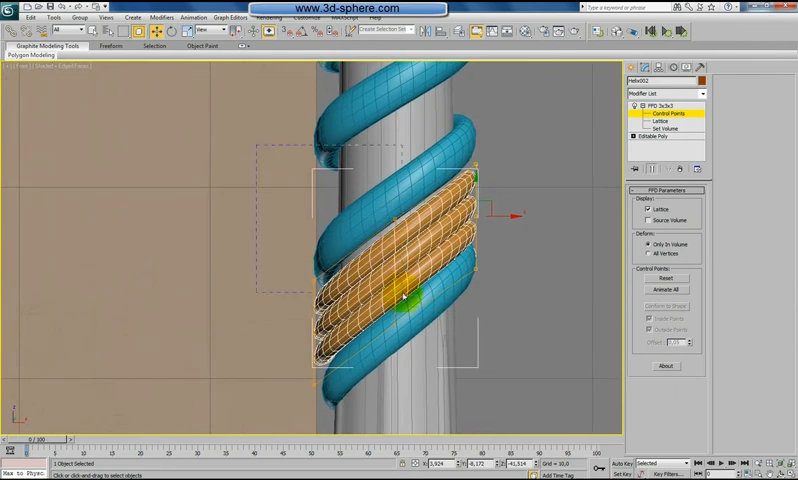
left_click_drag(398, 300, 392, 205)
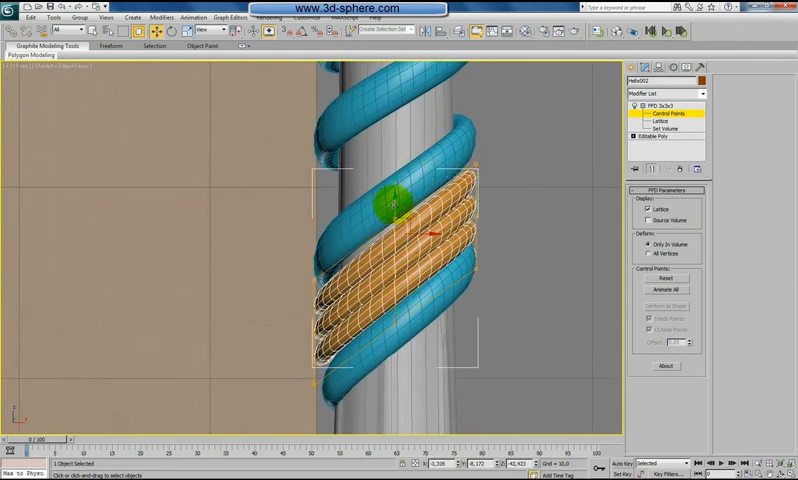